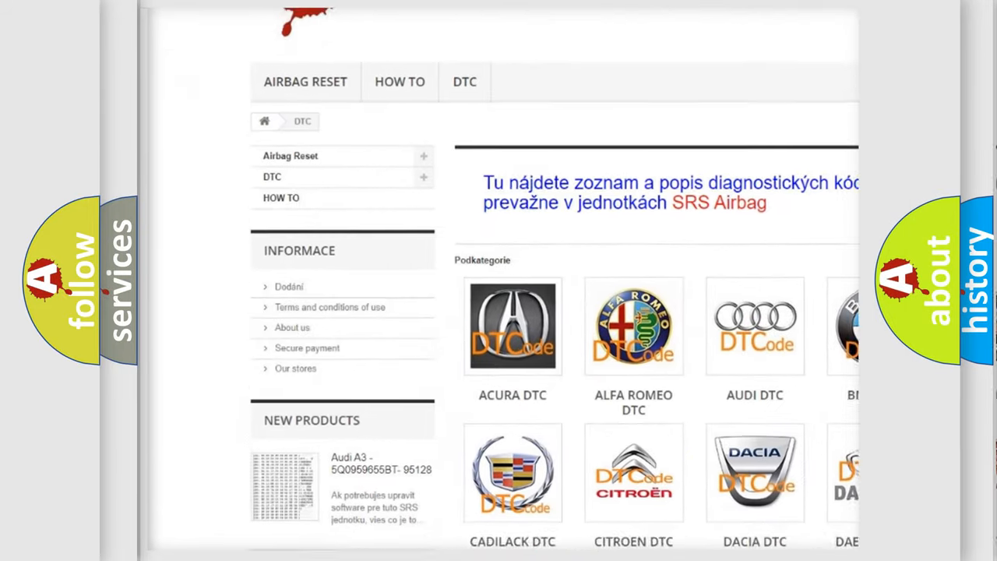
scroll("down", 3)
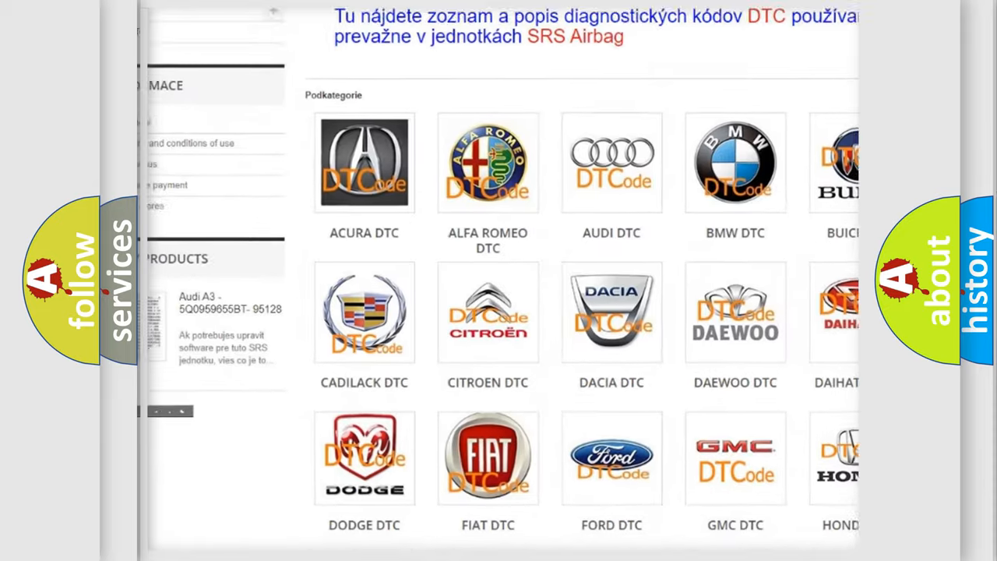
scroll("down", 3)
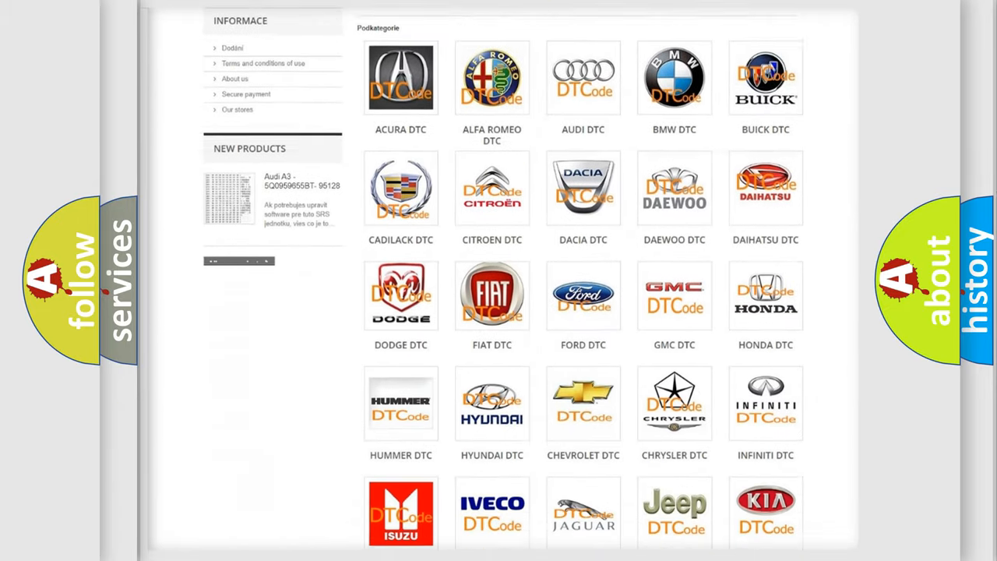
scroll("down", 3)
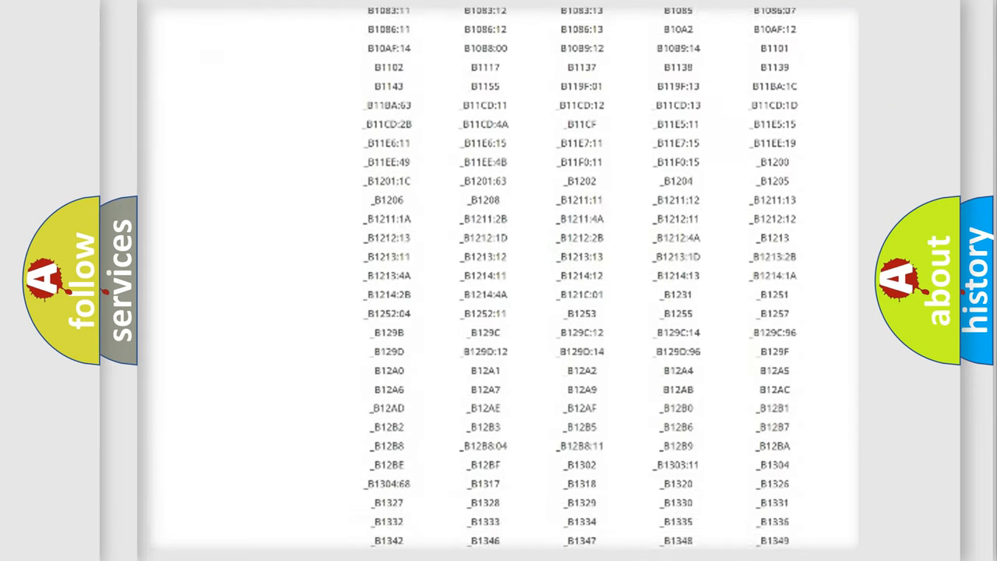
scroll("down", 3)
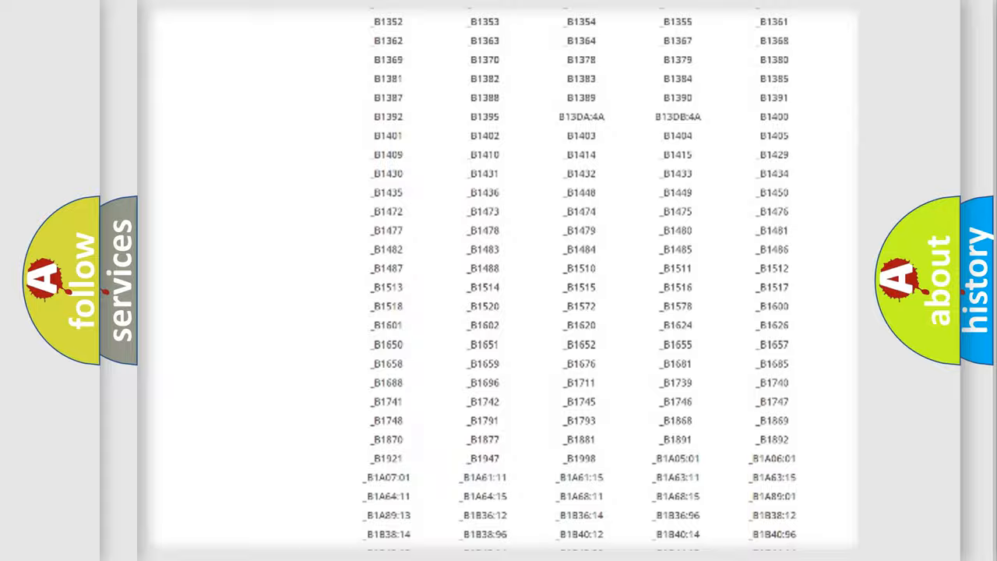